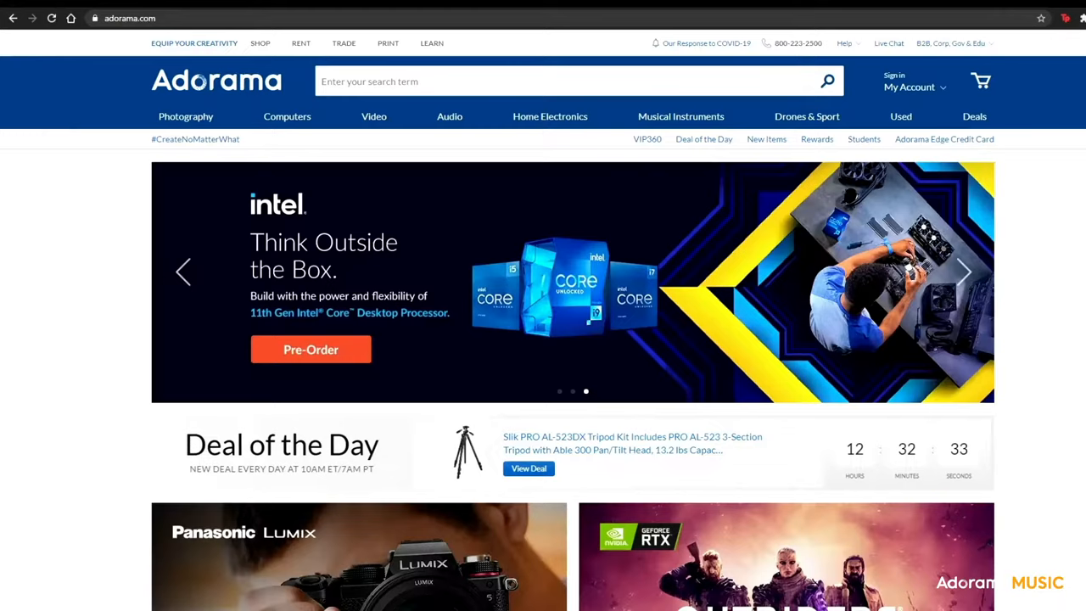
# Browse Adorama's top navigation to the Video category page.
pyautogui.click(373, 115)
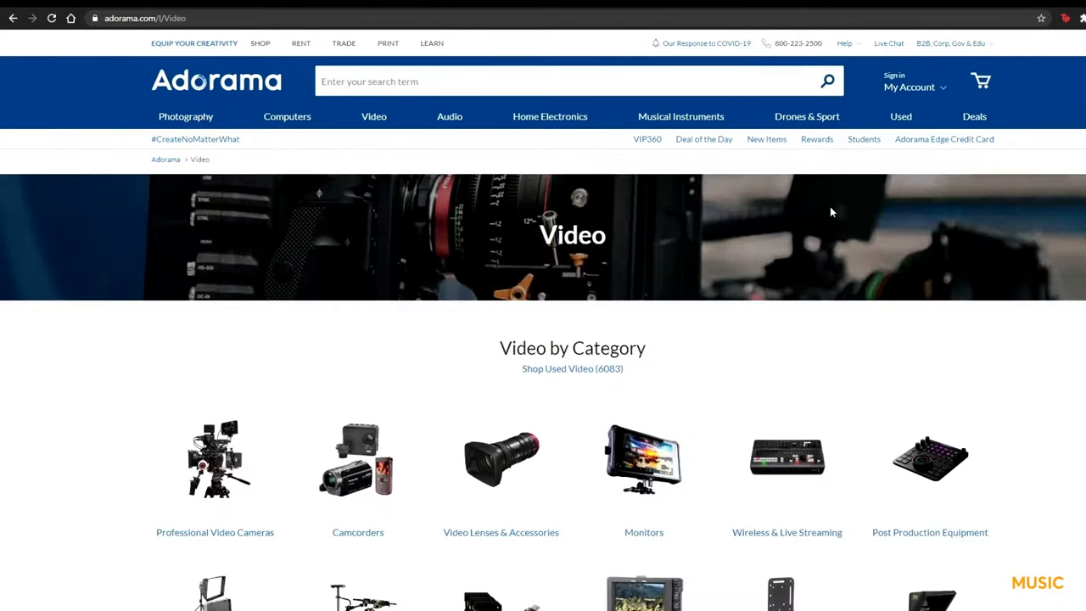
pyautogui.click(973, 115)
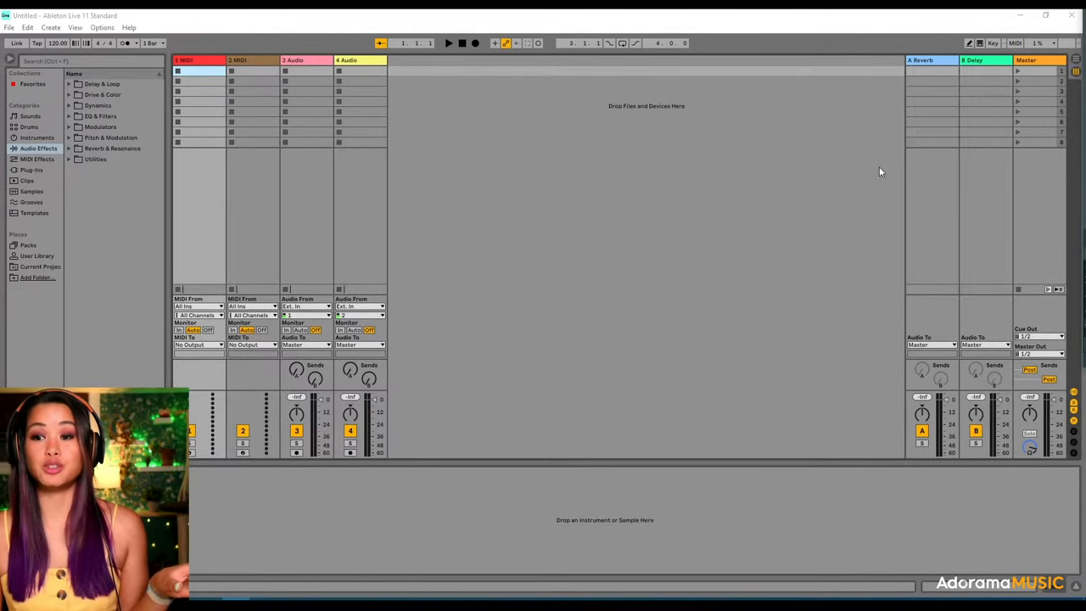
pyautogui.click(1076, 67)
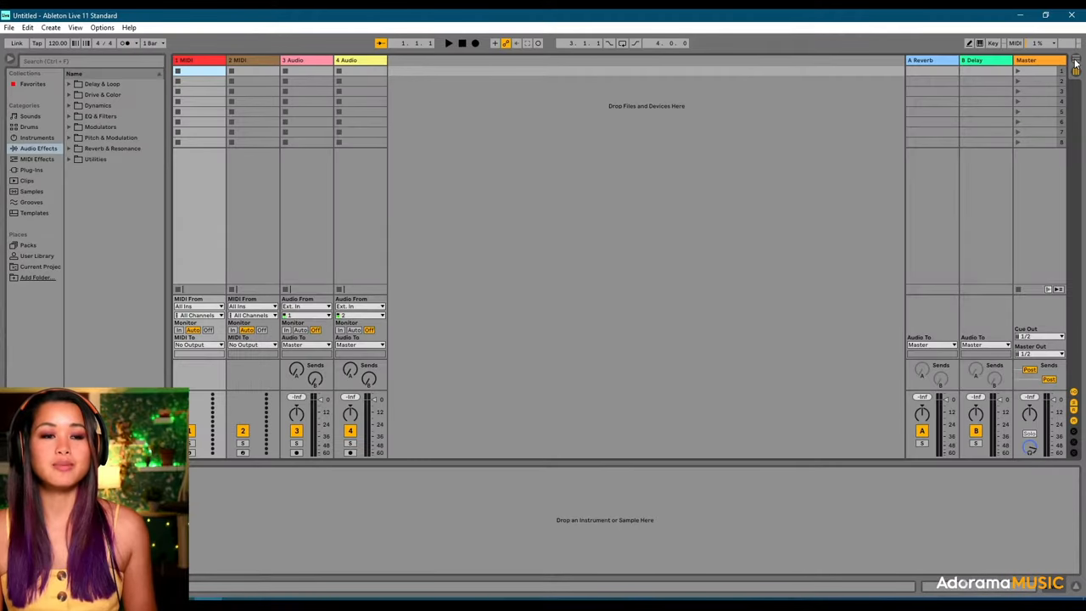
# Switch to Arrangement View to work on the single Vocals audio track.
pyautogui.click(1059, 59)
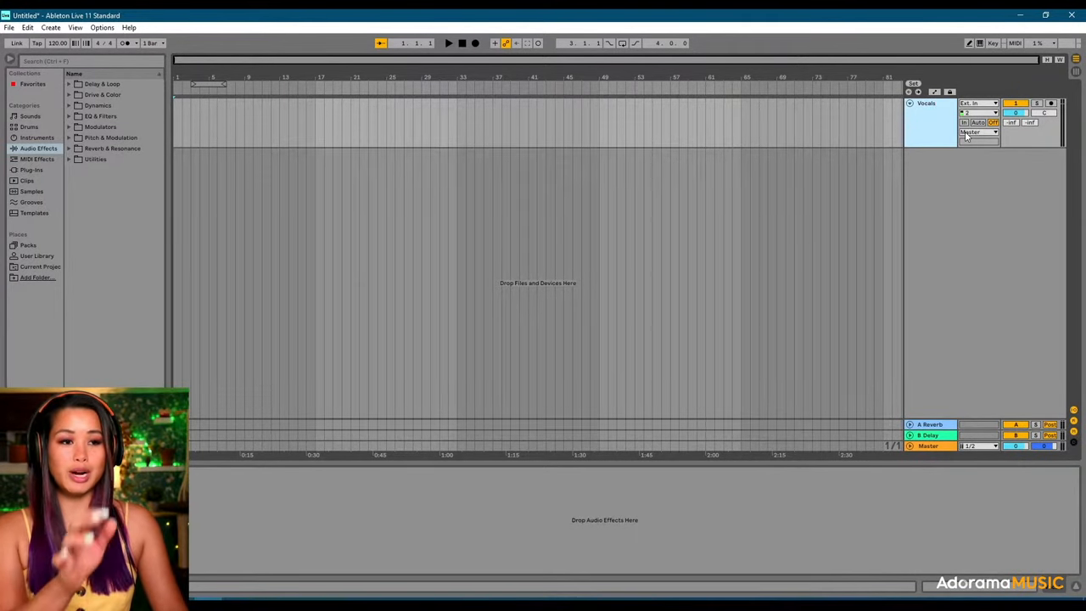
pyautogui.moveTo(980, 175)
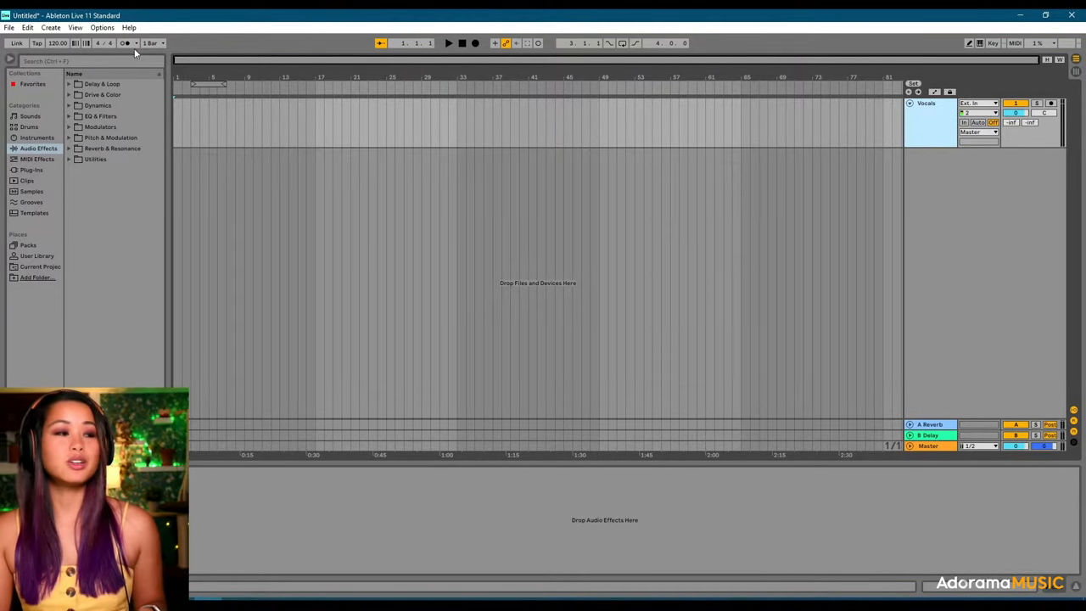
# Reach the Audio preferences for the Focusrite USB ASIO device at 44100 Hz and review the Output Config.
pyautogui.click(101, 28)
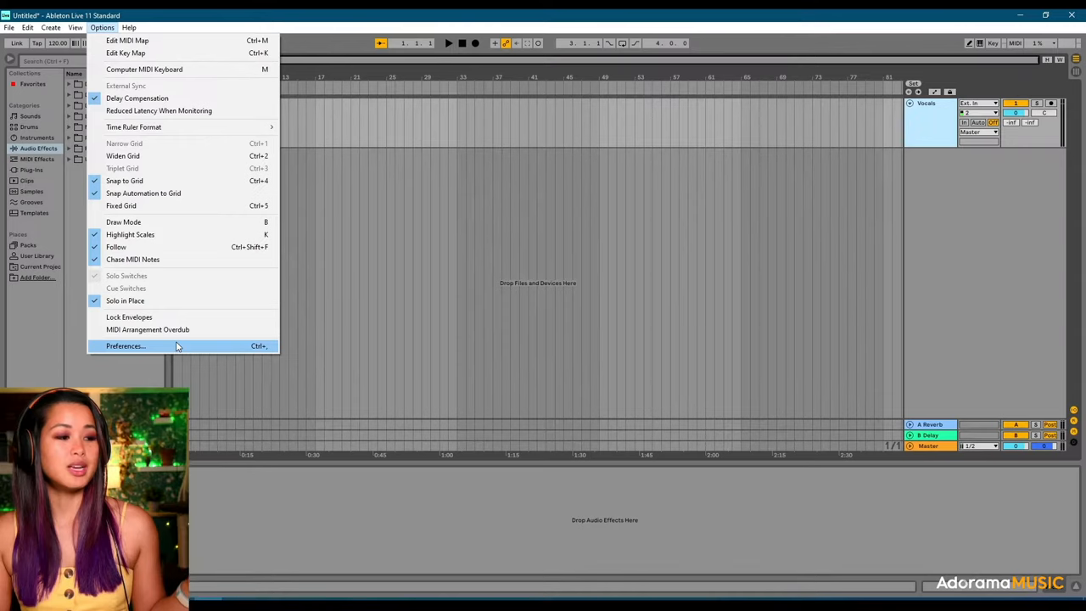
pyautogui.click(126, 347)
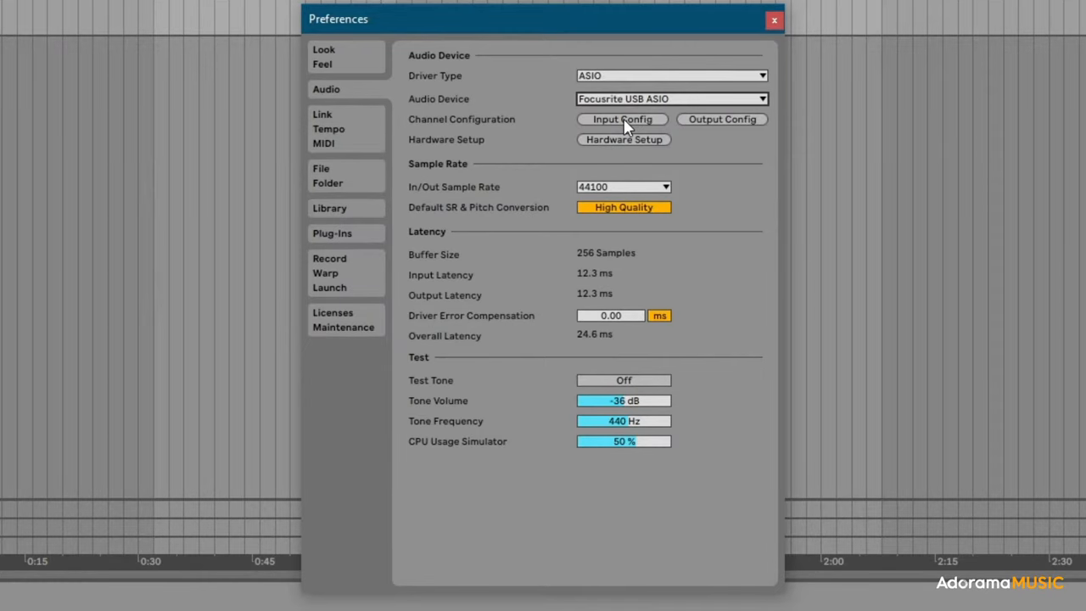
pyautogui.click(621, 119)
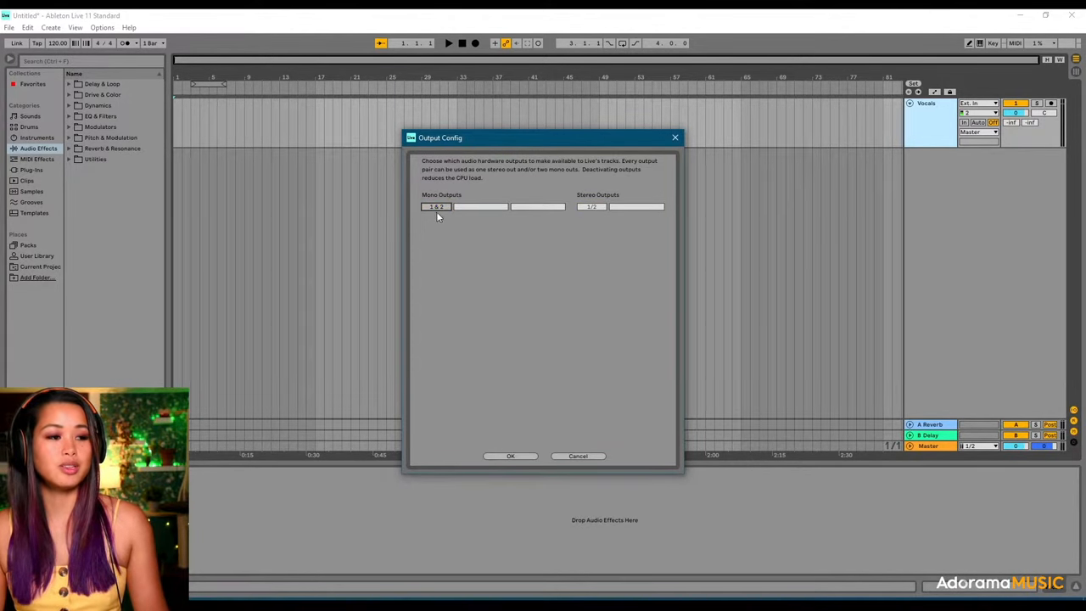
pyautogui.click(434, 207)
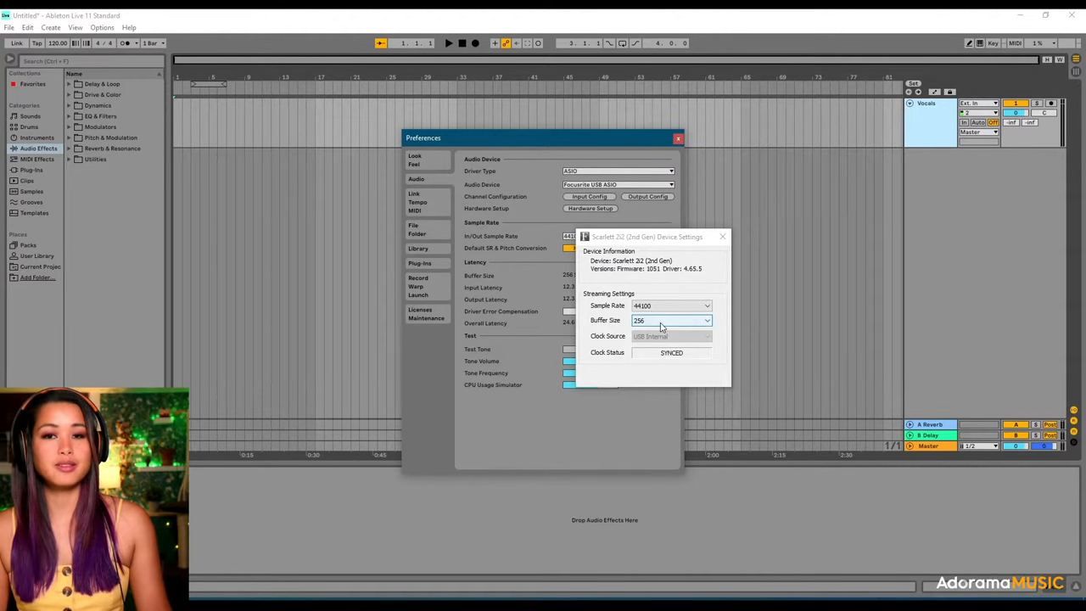
# Review the Scarlett 2i2 buffer size list, keep 256 samples, and close the device settings.
pyautogui.click(670, 319)
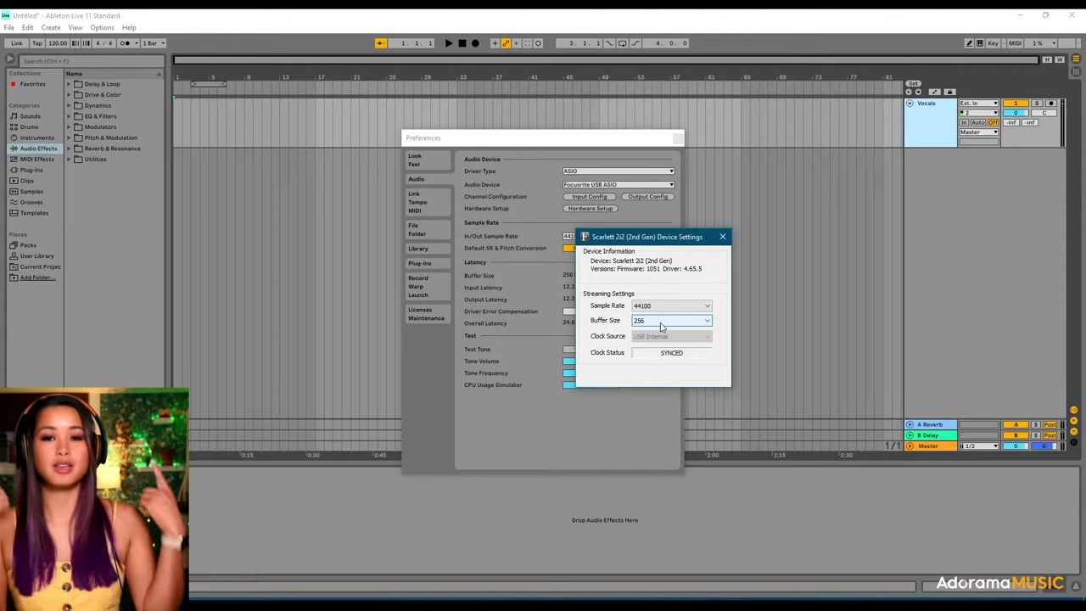
pyautogui.click(670, 319)
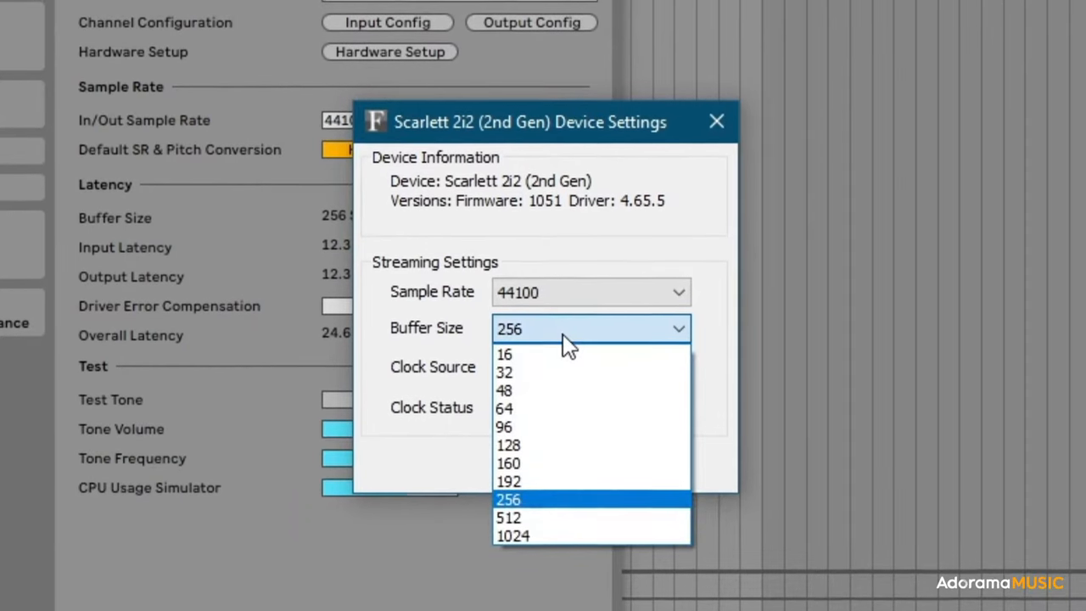
pyautogui.click(507, 499)
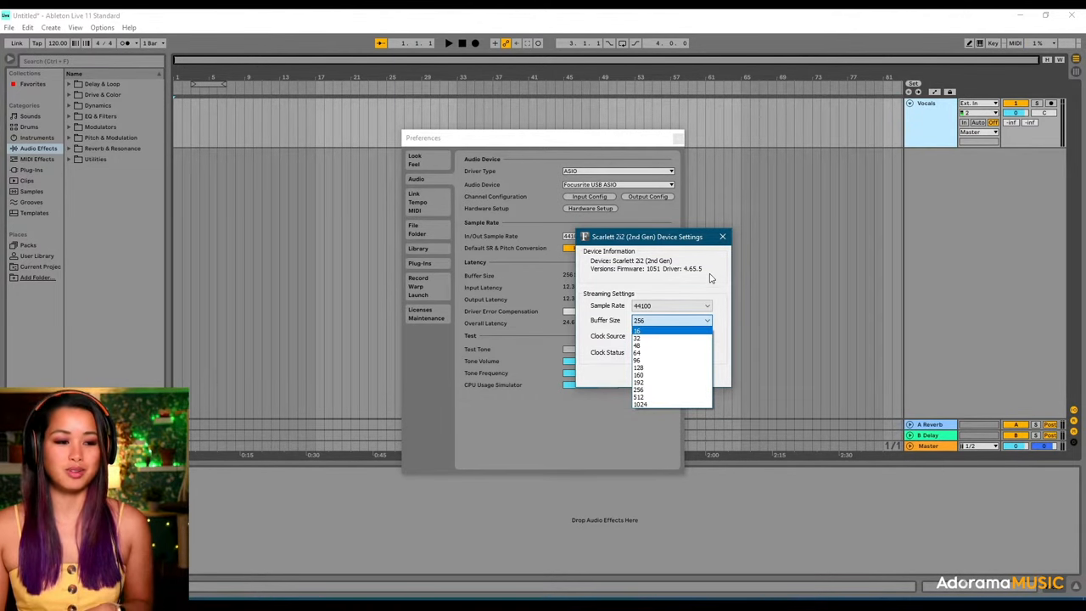
pyautogui.click(723, 237)
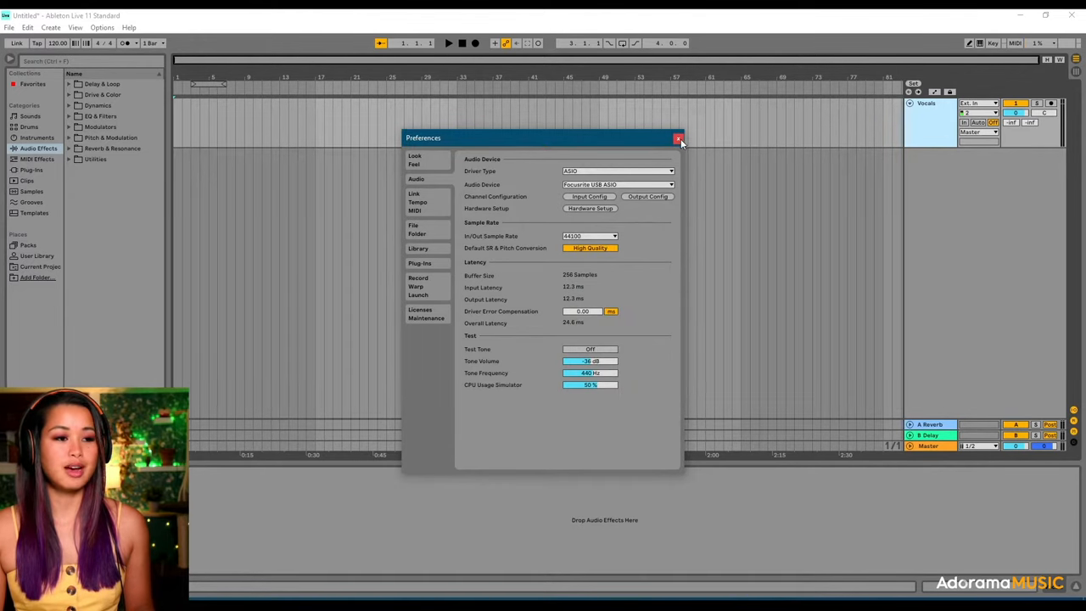
# Close the Preferences window to return to the arrangement with the Vocals track.
pyautogui.click(678, 140)
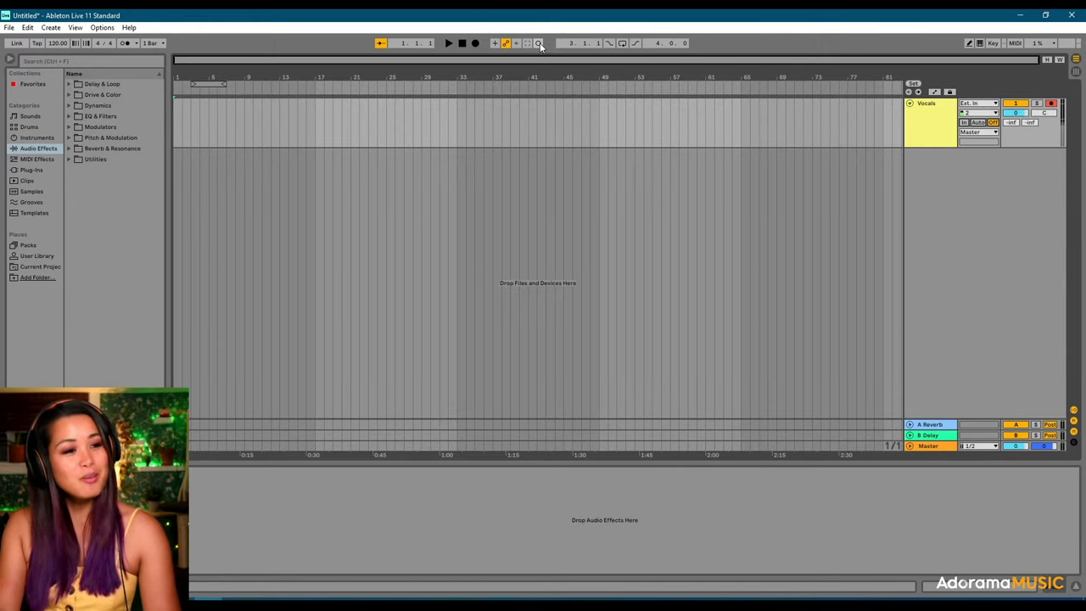
# Record a short clip onto the Vocals track, then head to the File menu for export.
pyautogui.click(448, 44)
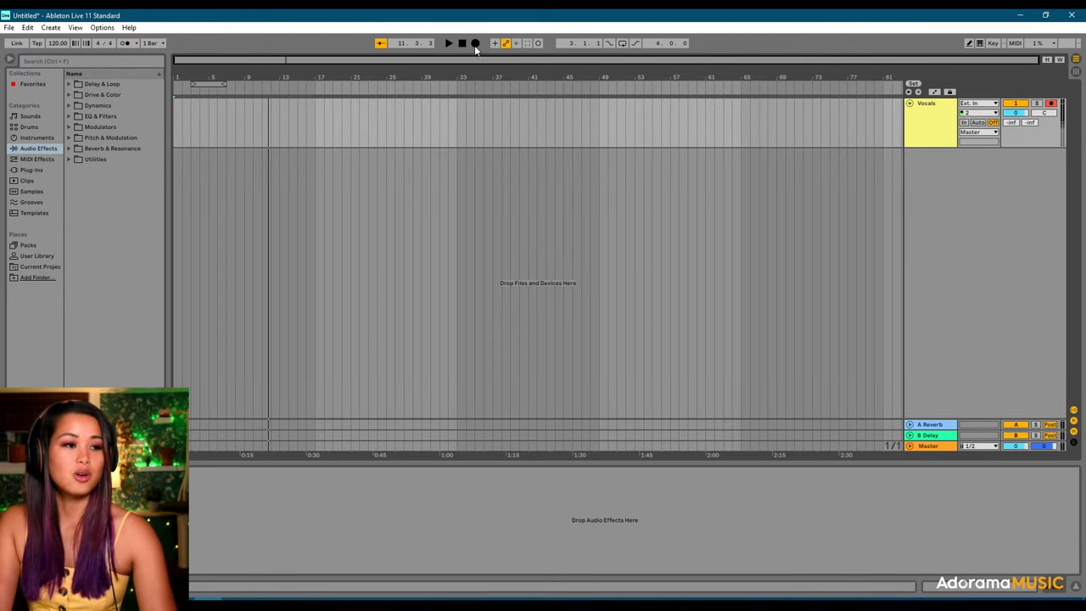
pyautogui.moveTo(475, 47)
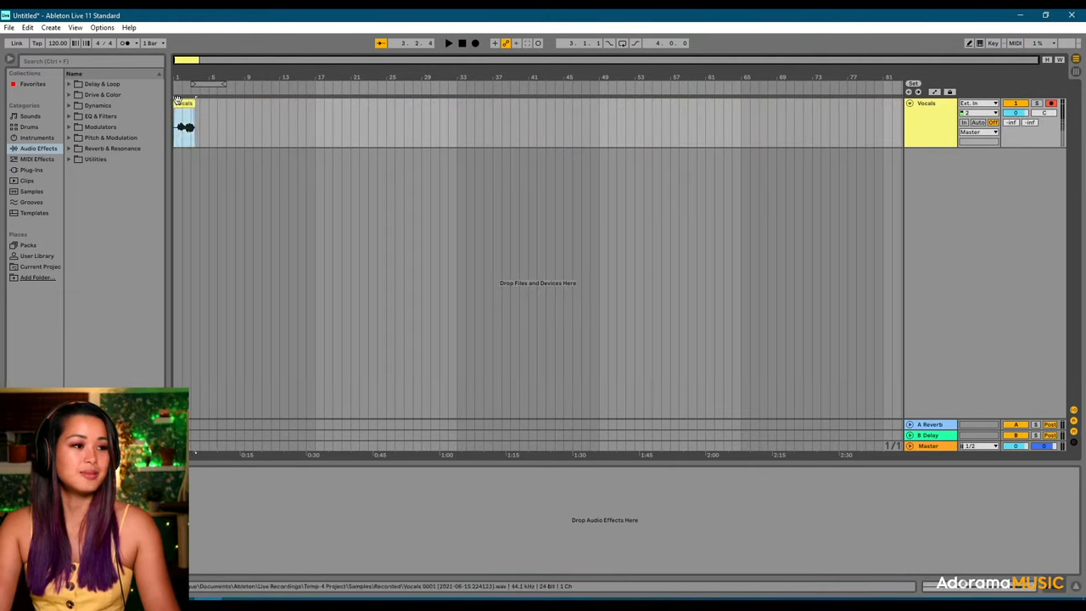
pyautogui.click(448, 45)
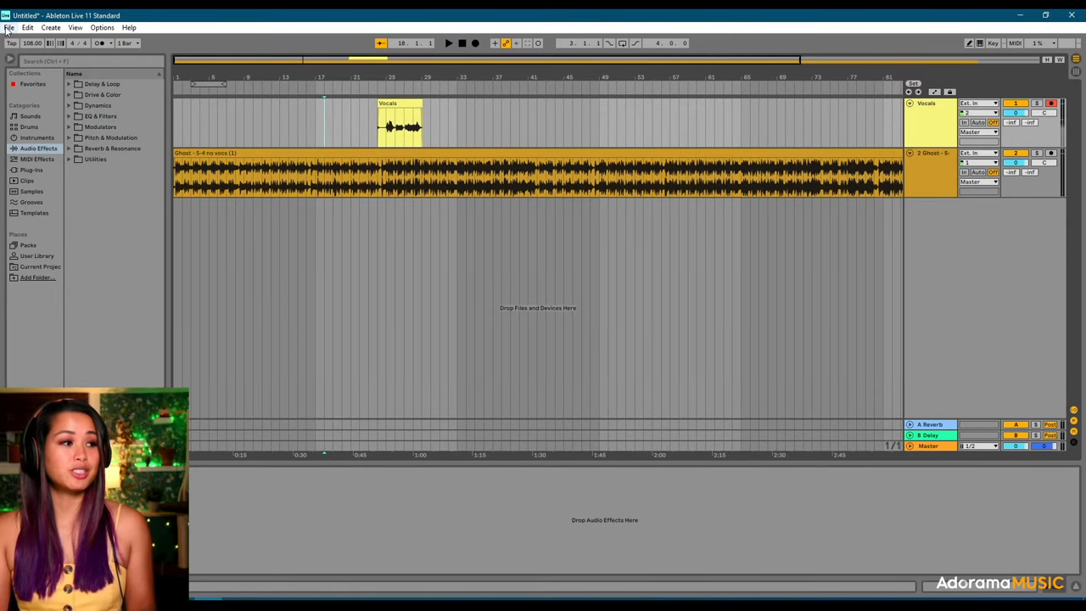
pyautogui.click(8, 27)
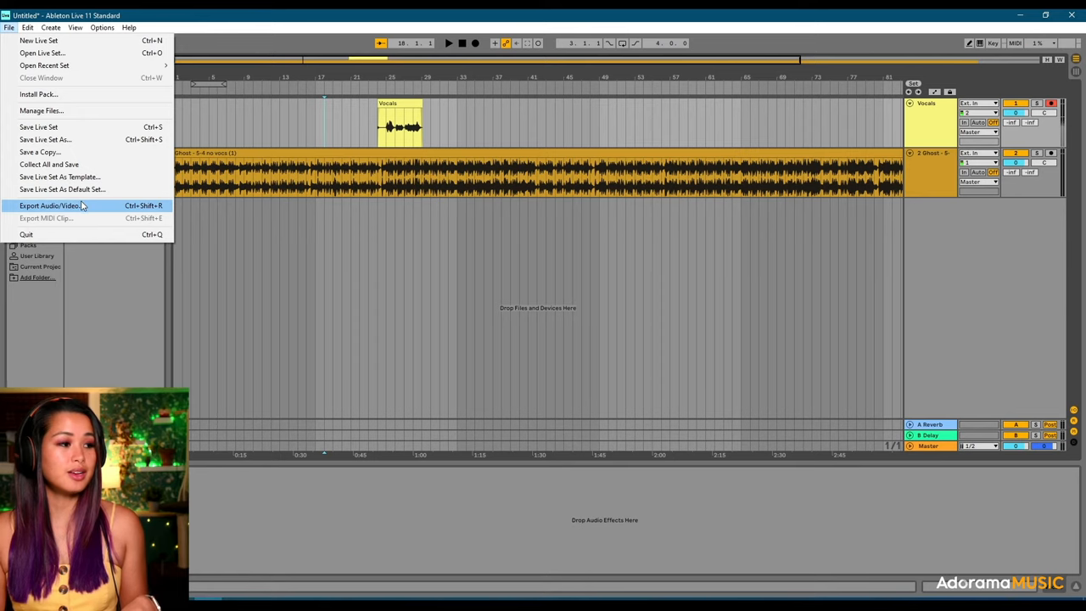
# Export the arrangement to an audio file with Encode MP3 enabled.
pyautogui.click(51, 205)
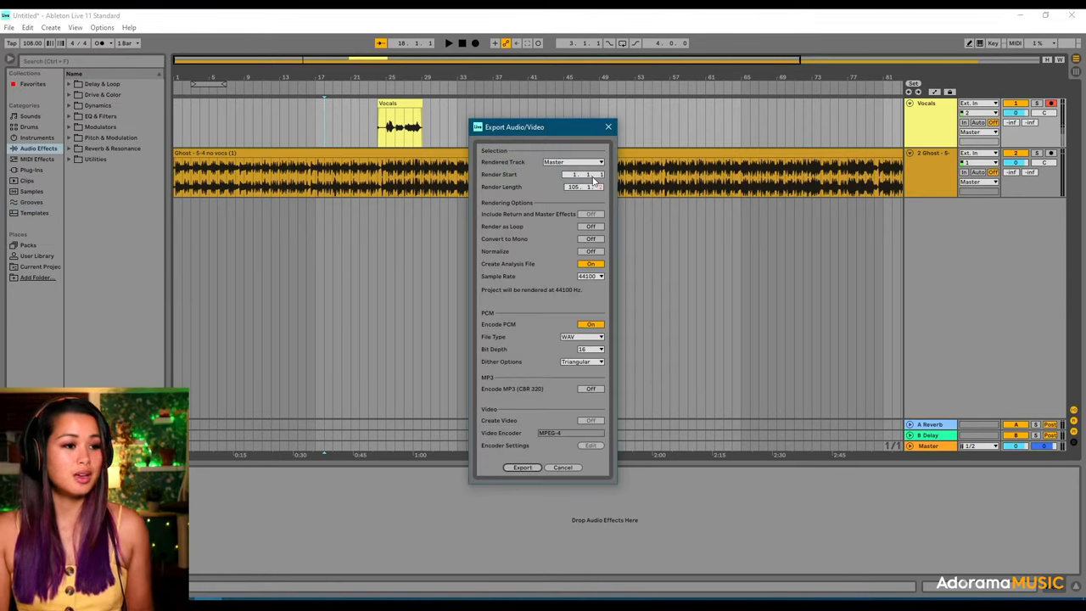
pyautogui.moveTo(573, 346)
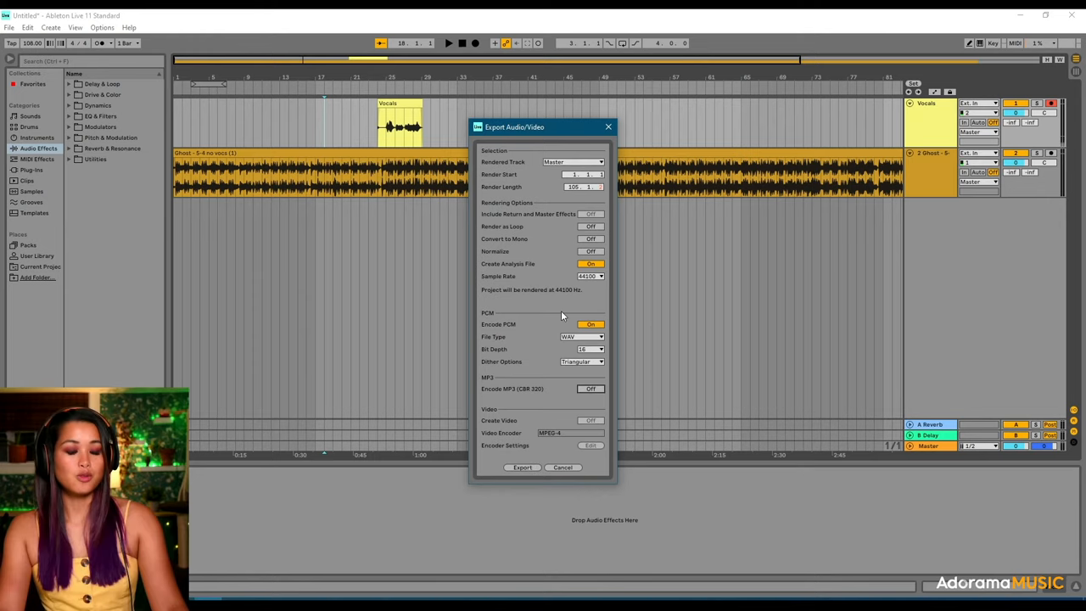
pyautogui.moveTo(624, 338)
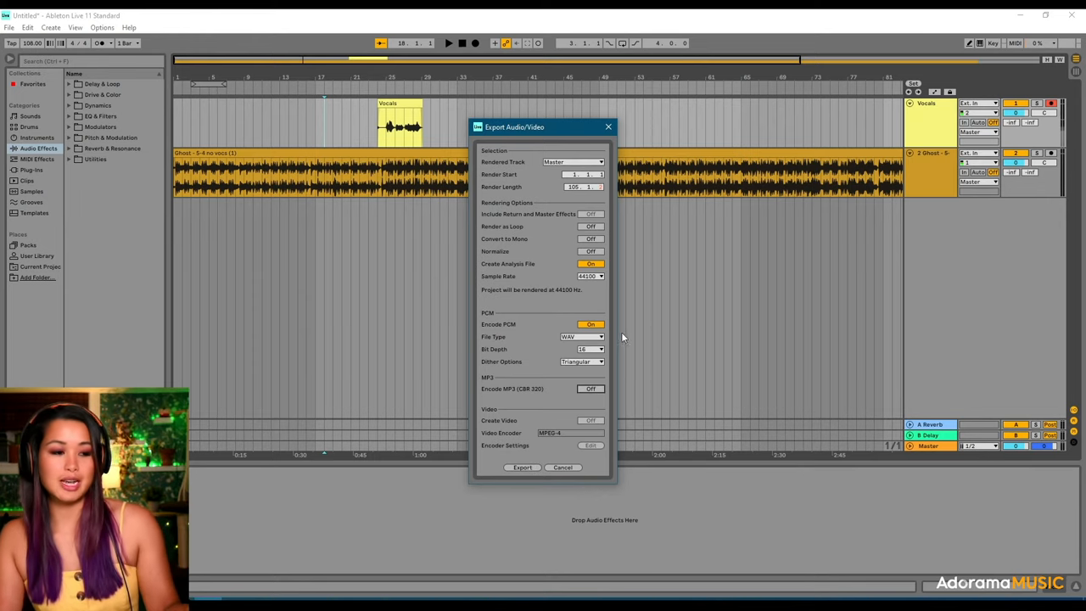
pyautogui.click(590, 389)
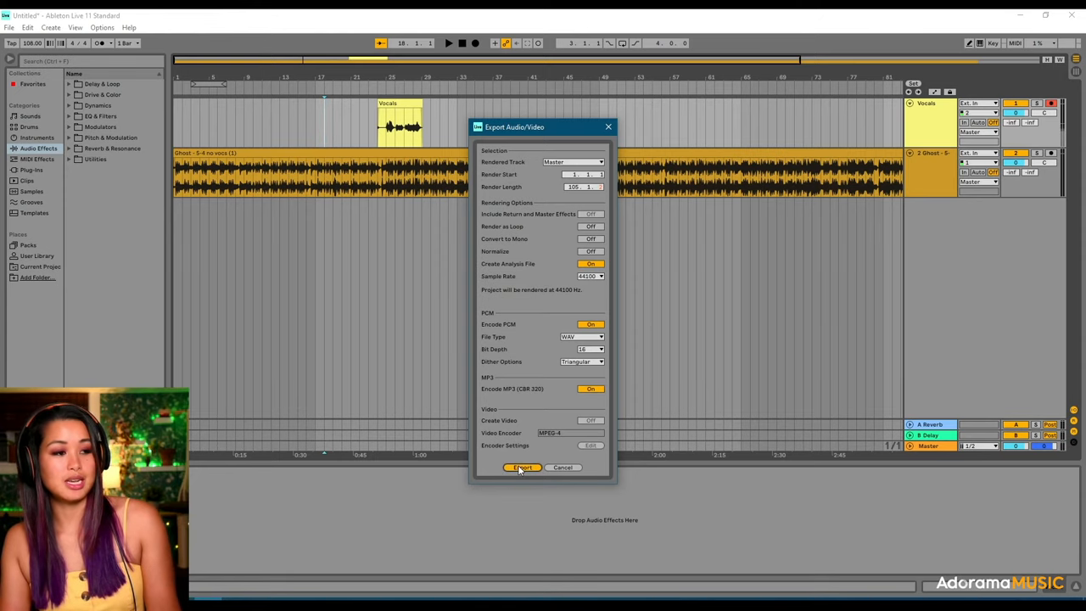
pyautogui.click(523, 468)
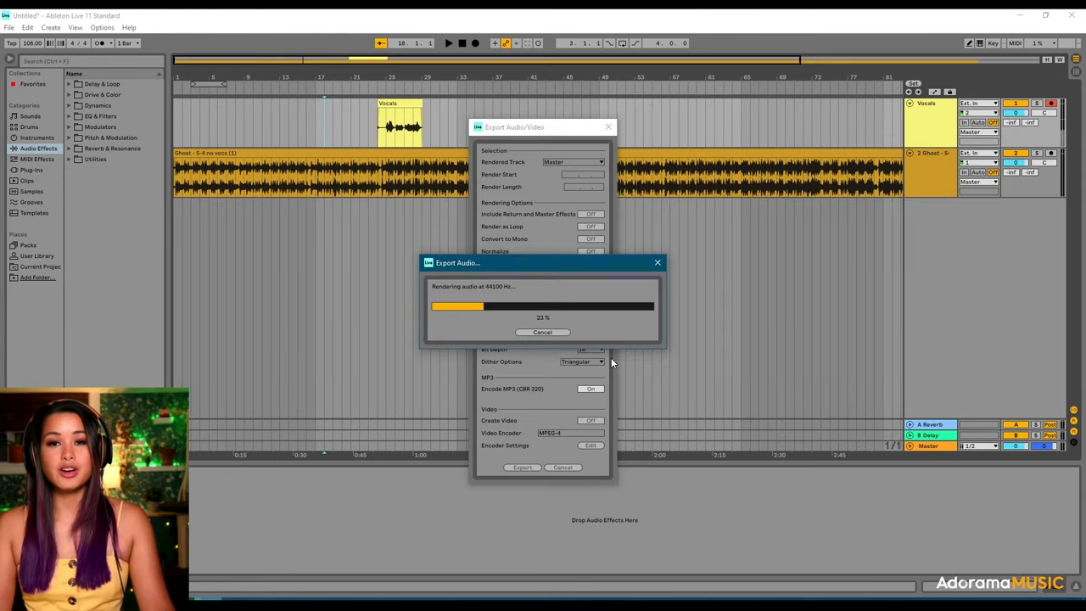